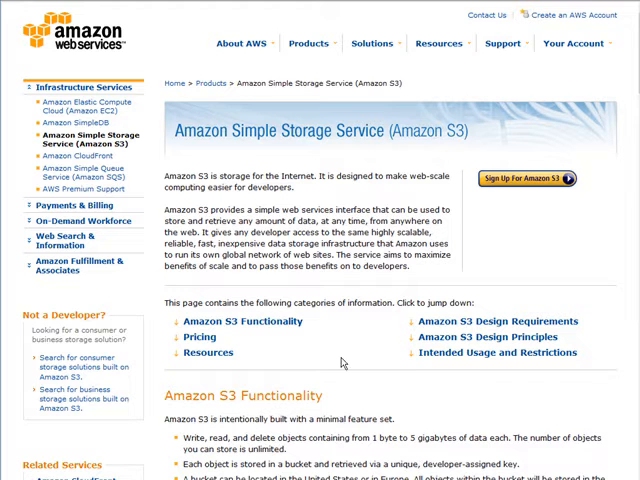
pyautogui.moveTo(361, 361)
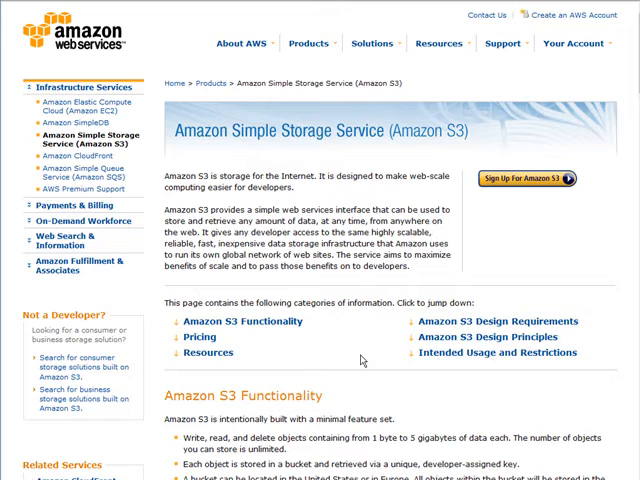
pyautogui.moveTo(515, 278)
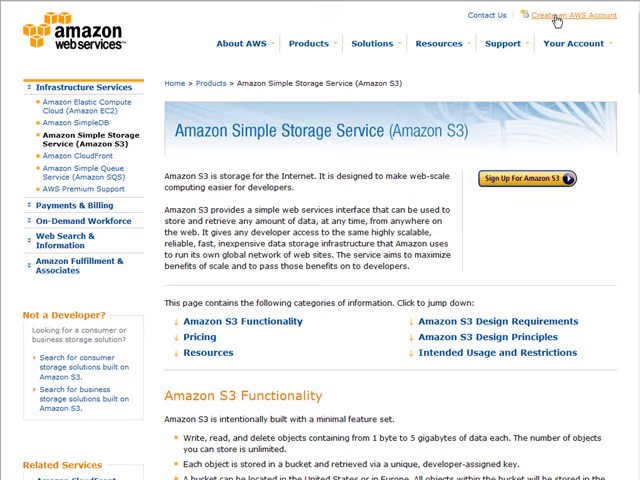
# Step: Sign up for Amazon S3, review the pricing, and complete the sign-up
pyautogui.click(525, 181)
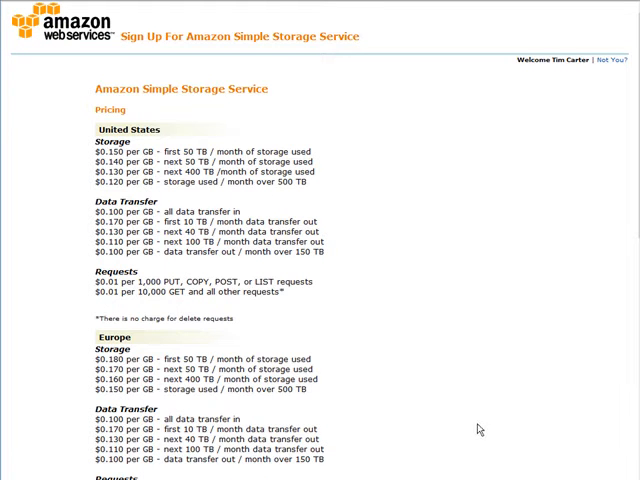
pyautogui.moveTo(478, 417)
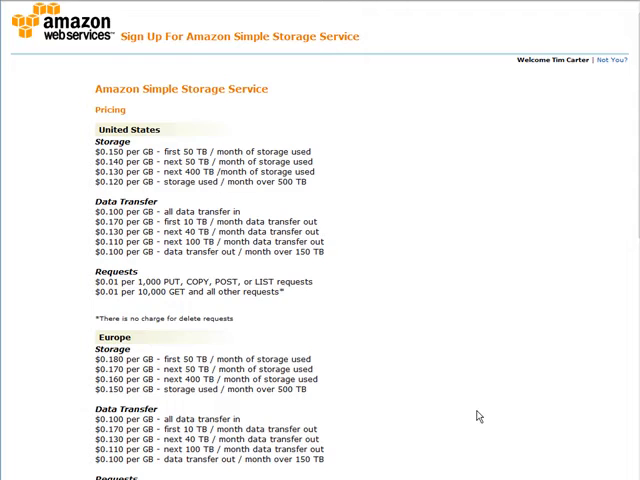
pyautogui.scroll(-3)
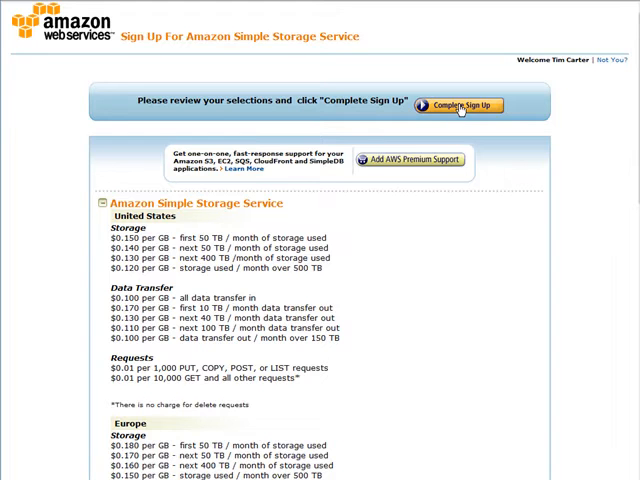
pyautogui.click(458, 105)
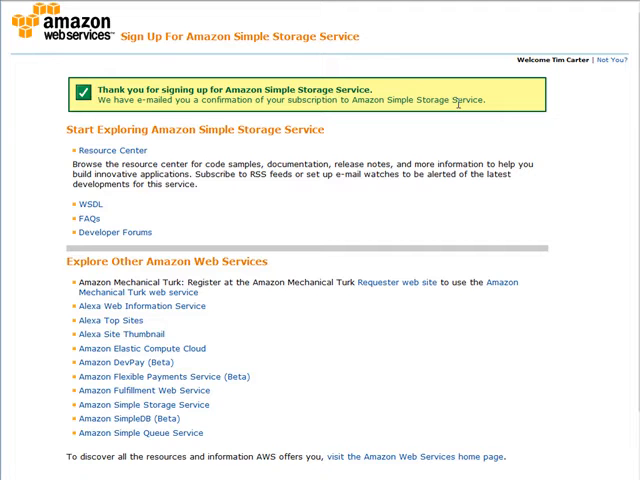
# Step: Scroll through the Amazon S3 Firefox Organizer (S3Fox) 0.4.5 add-on listing
pyautogui.scroll(-3)
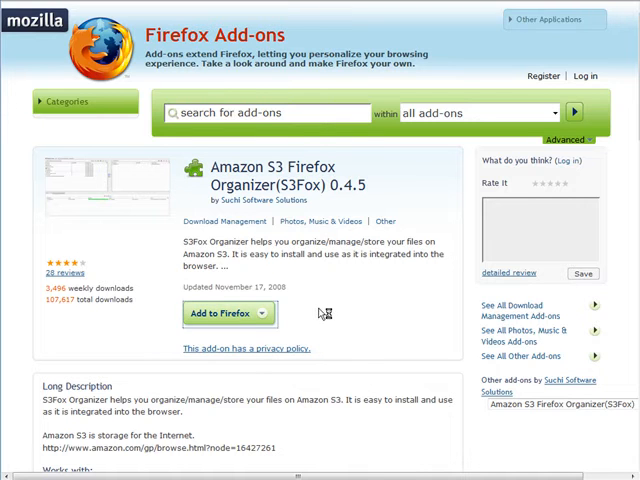
# Step: Add S3Fox to Firefox, accept the license, install it, and restart Firefox
pyautogui.click(220, 313)
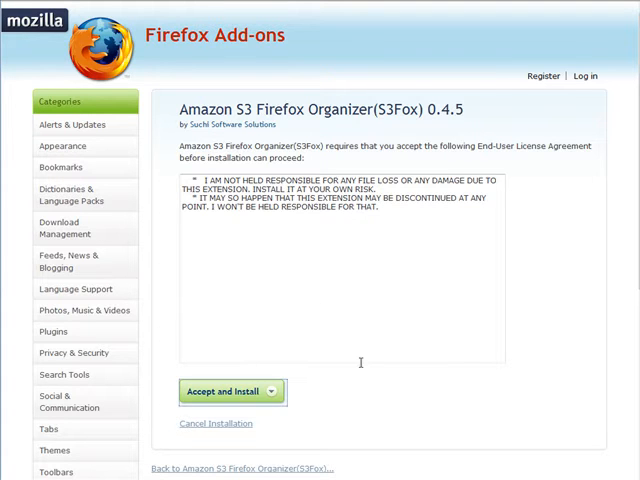
pyautogui.click(224, 390)
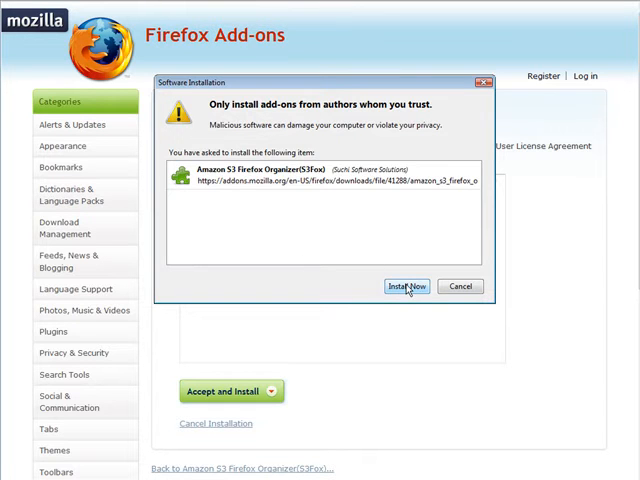
pyautogui.click(405, 286)
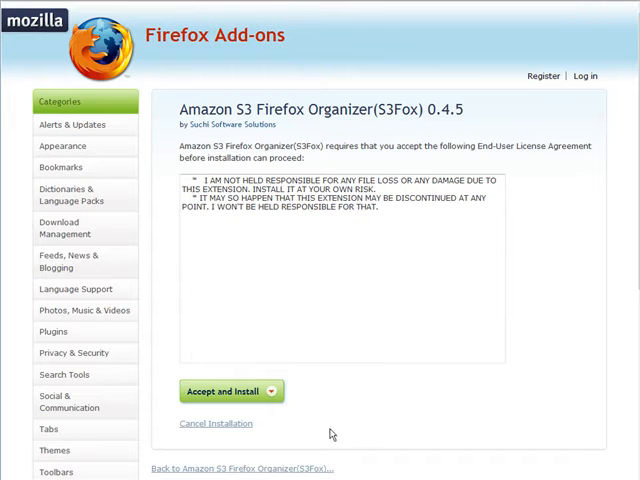
pyautogui.click(225, 391)
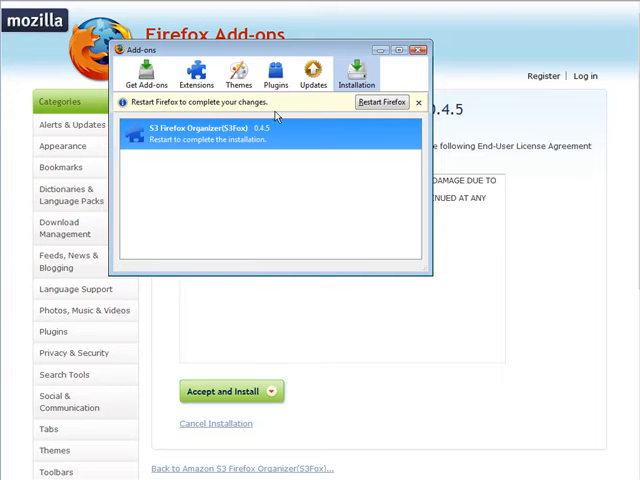
pyautogui.moveTo(383, 102)
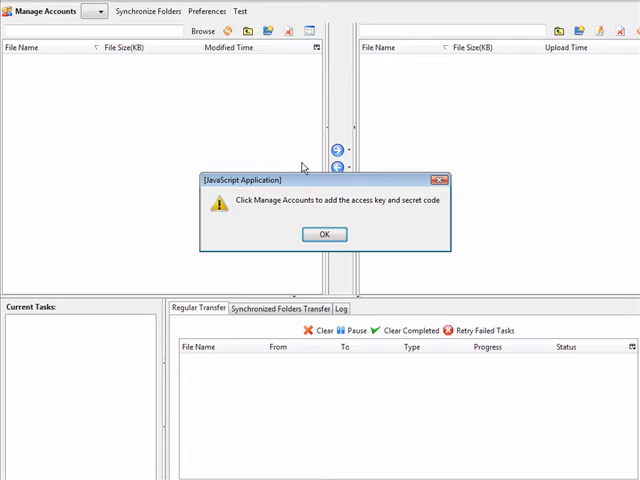
# Step: Dismiss the S3Fox access-key alert and note the AWS access identifiers in Notepad
pyautogui.click(323, 234)
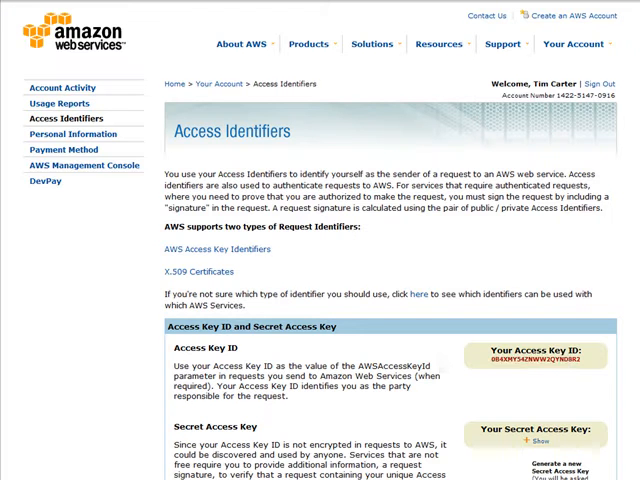
pyautogui.click(502, 44)
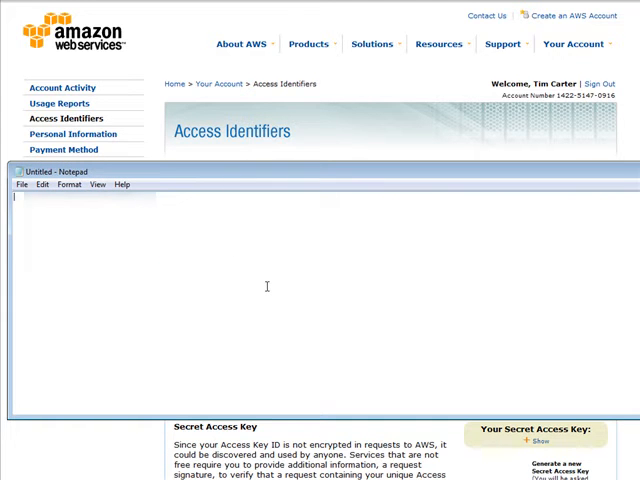
pyautogui.write('0B')
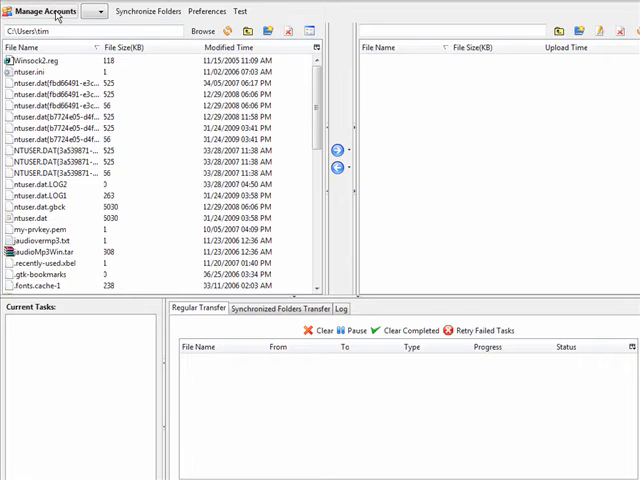
# Step: Add the account 's3 acc 1' with its access and secret keys in Manage Accounts
pyautogui.click(42, 11)
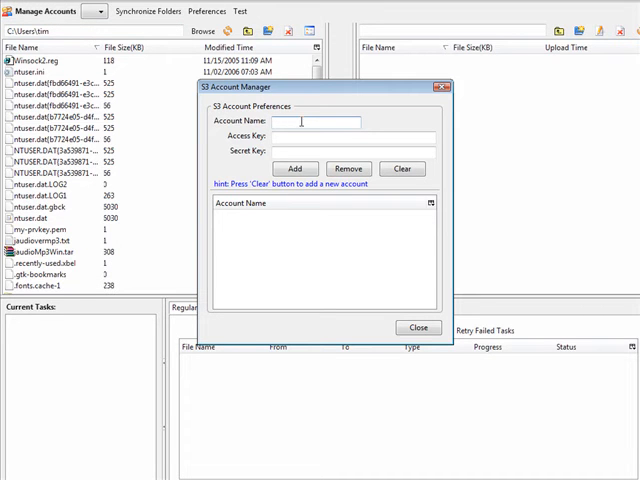
pyautogui.write('s')
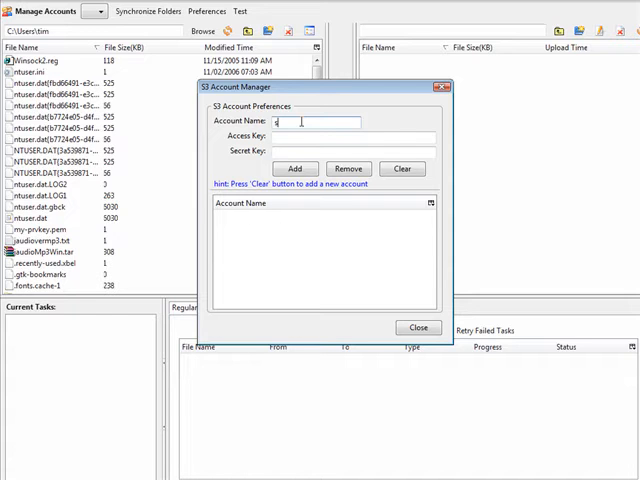
pyautogui.write('3')
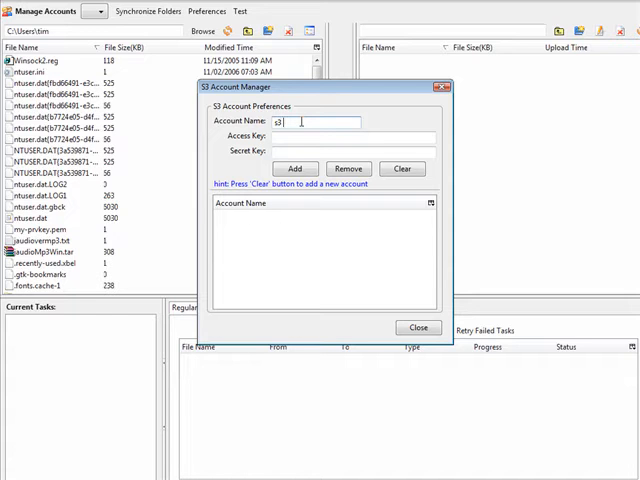
pyautogui.write('acc 1')
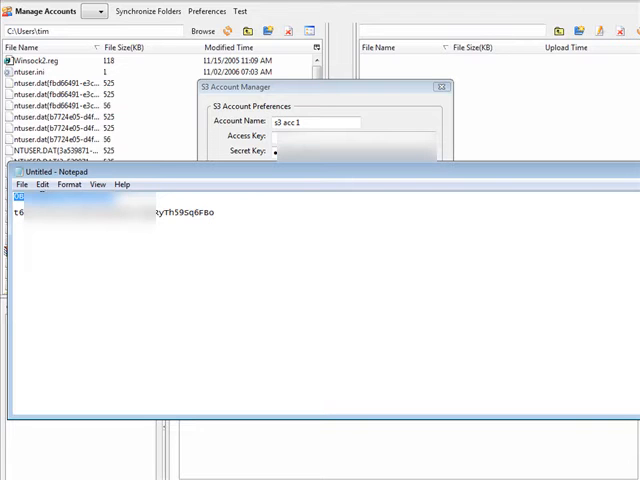
pyautogui.moveTo(540, 176)
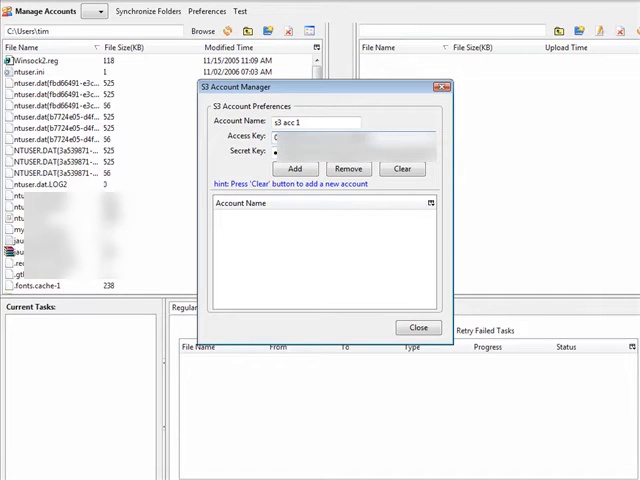
pyautogui.click(294, 168)
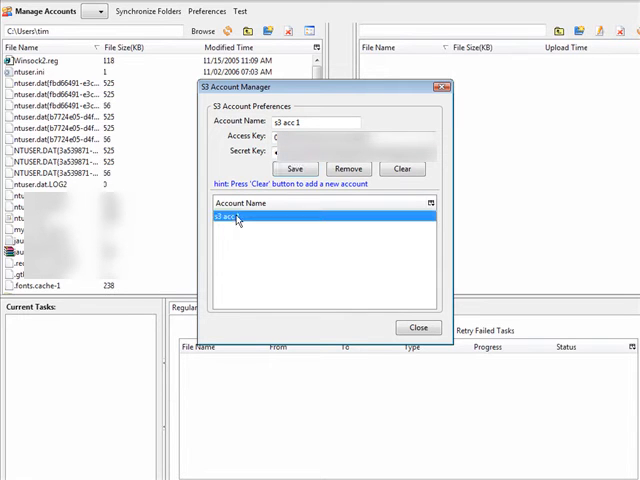
pyautogui.moveTo(345, 280)
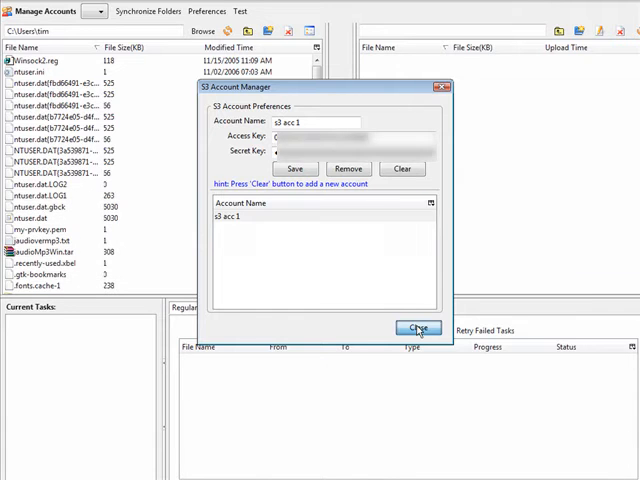
pyautogui.click(417, 328)
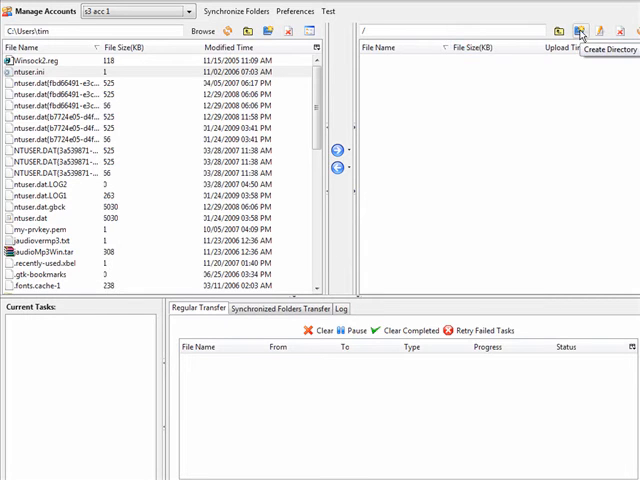
# Step: Create the buckets 'store-videos' and 'public-videos'
pyautogui.click(581, 32)
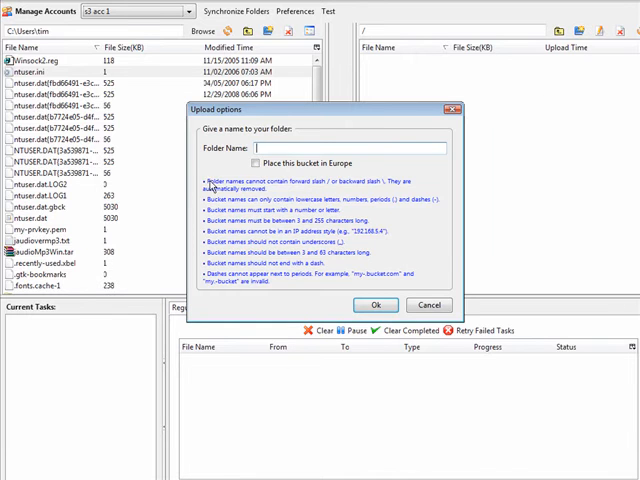
pyautogui.moveTo(195, 205)
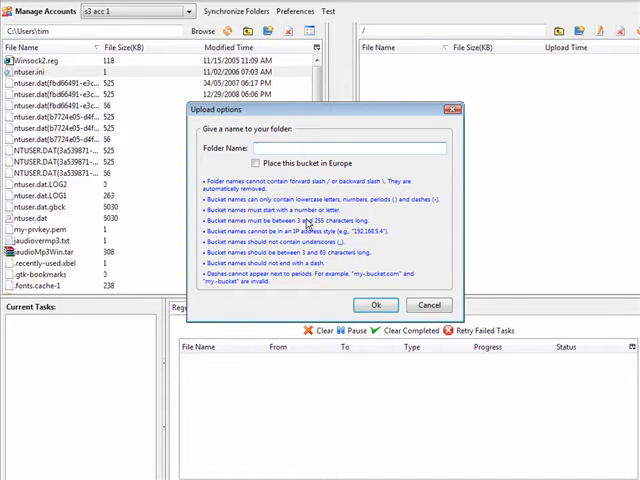
pyautogui.moveTo(307, 224)
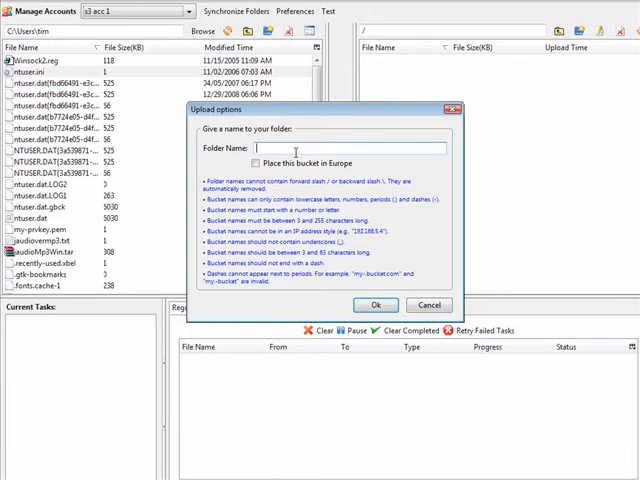
pyautogui.write('store-videos')
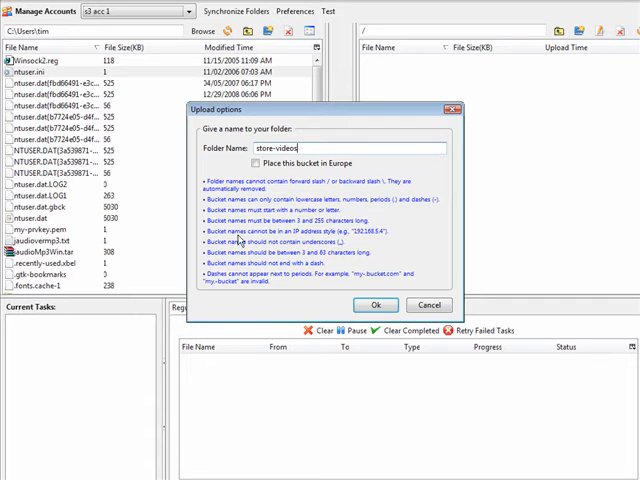
pyautogui.click(375, 305)
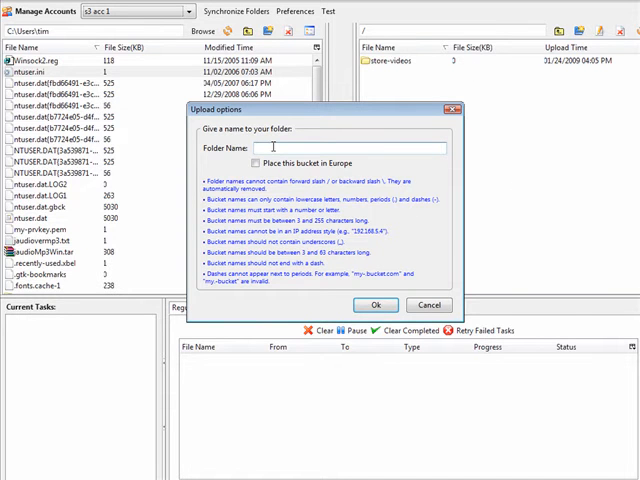
pyautogui.write('publi')
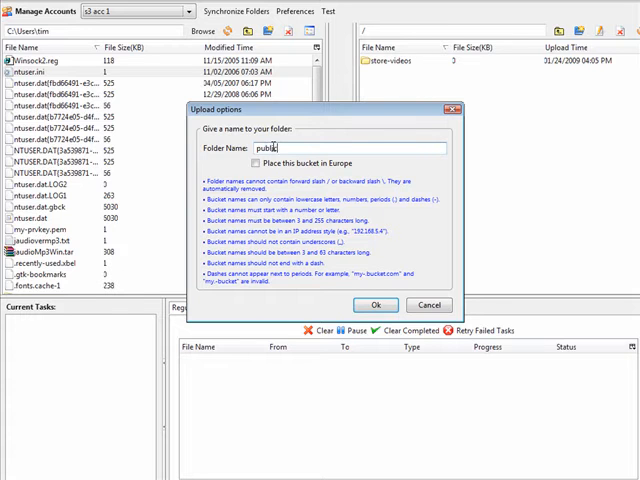
pyautogui.write('-videos')
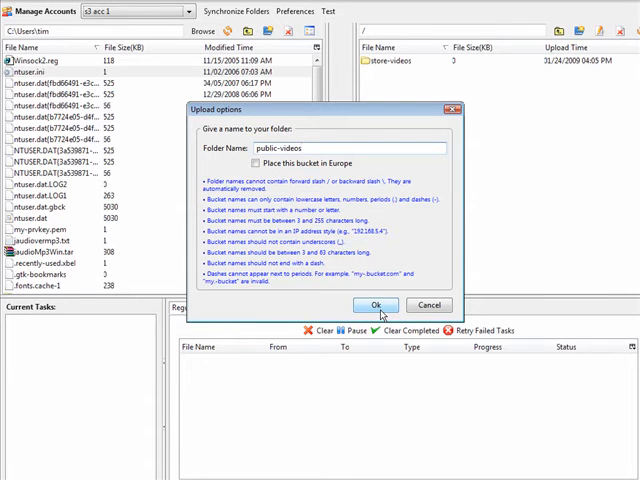
pyautogui.click(375, 305)
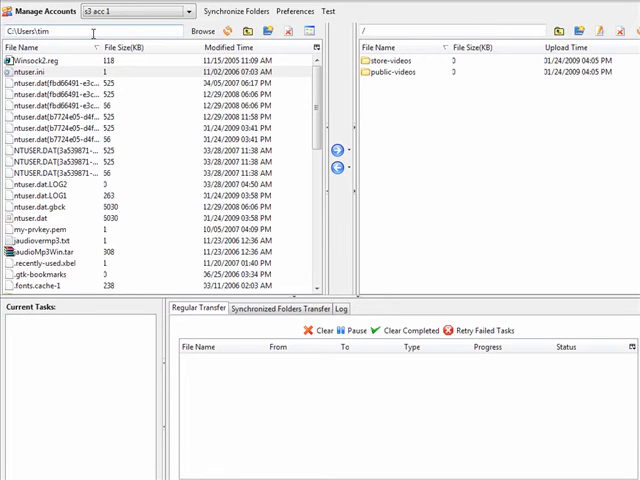
pyautogui.moveTo(397, 100)
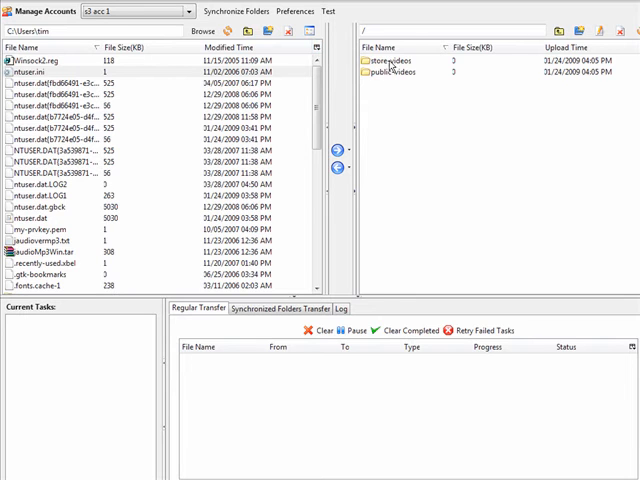
pyautogui.click(390, 61)
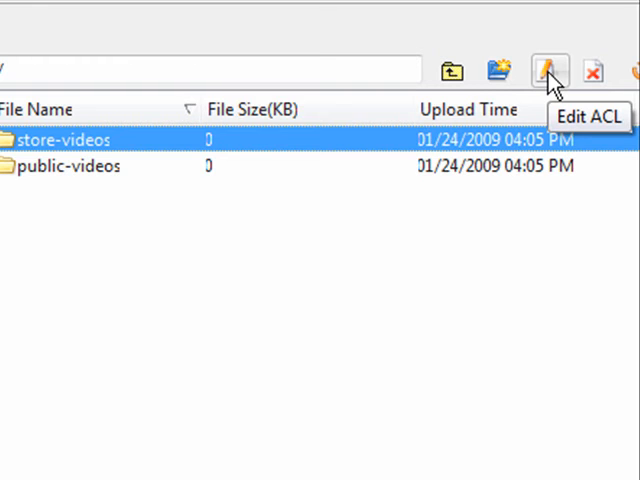
pyautogui.click(548, 71)
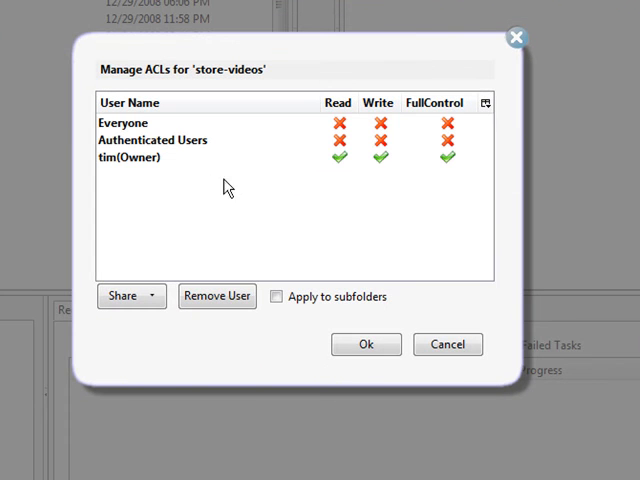
pyautogui.moveTo(213, 223)
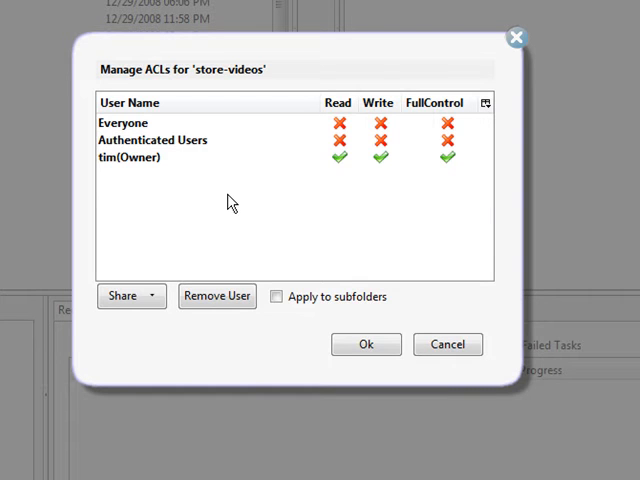
pyautogui.moveTo(288, 132)
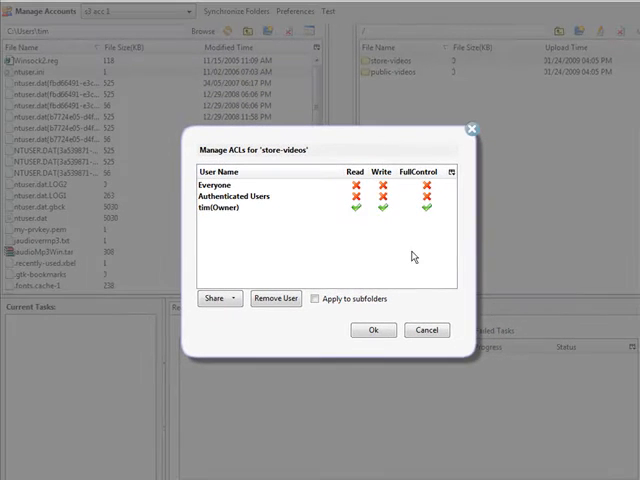
pyautogui.click(426, 330)
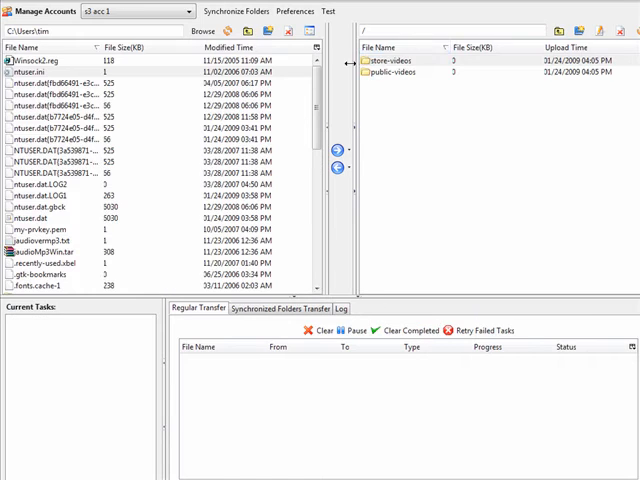
# Step: Tick Read for Everyone in the public-videos bucket's ACL and save
pyautogui.click(400, 60)
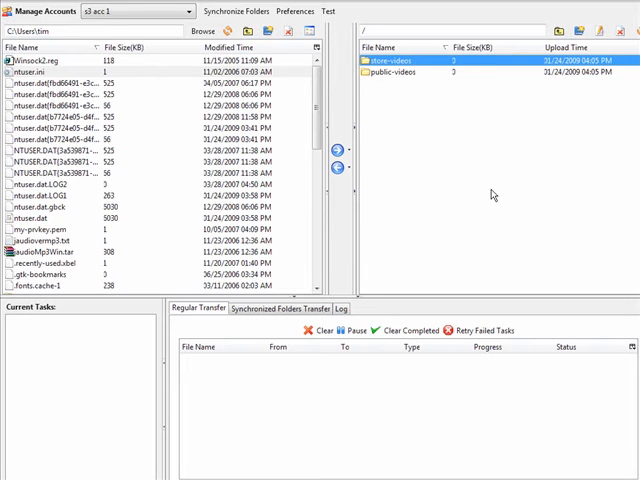
pyautogui.moveTo(505, 177)
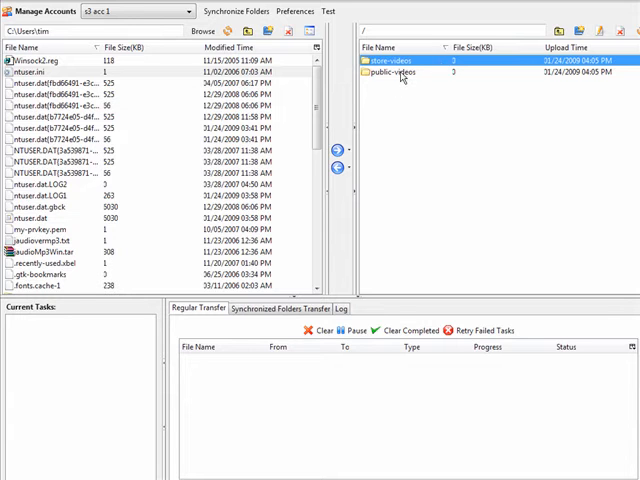
pyautogui.click(390, 72)
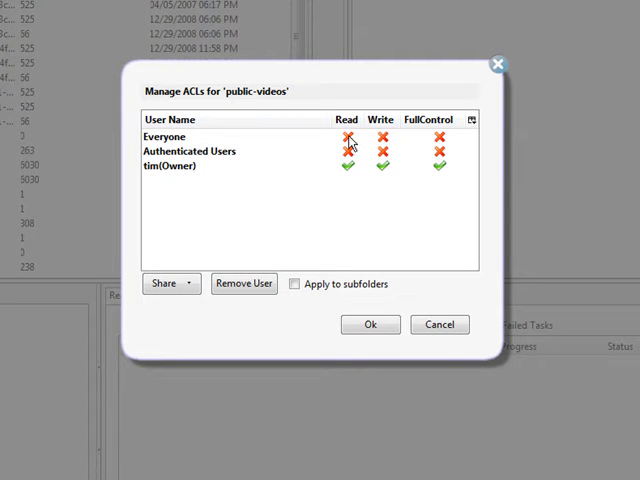
pyautogui.click(347, 133)
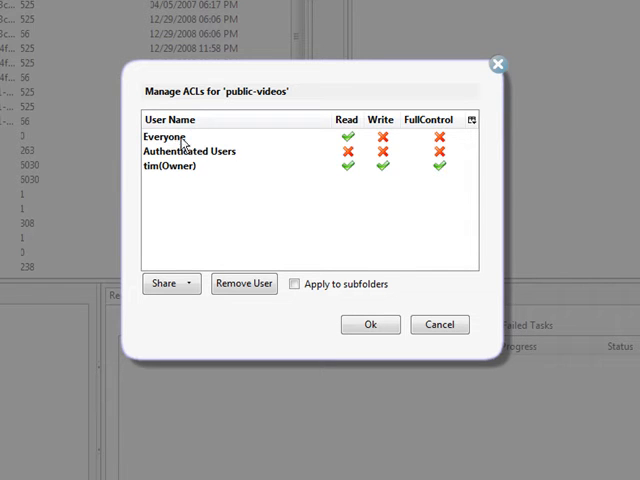
pyautogui.moveTo(231, 148)
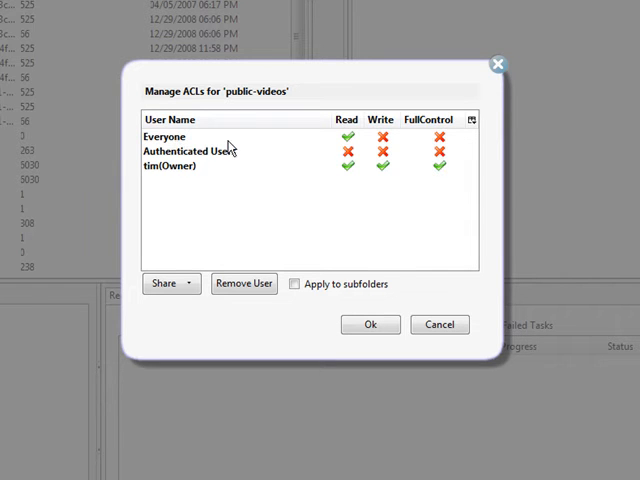
pyautogui.moveTo(222, 153)
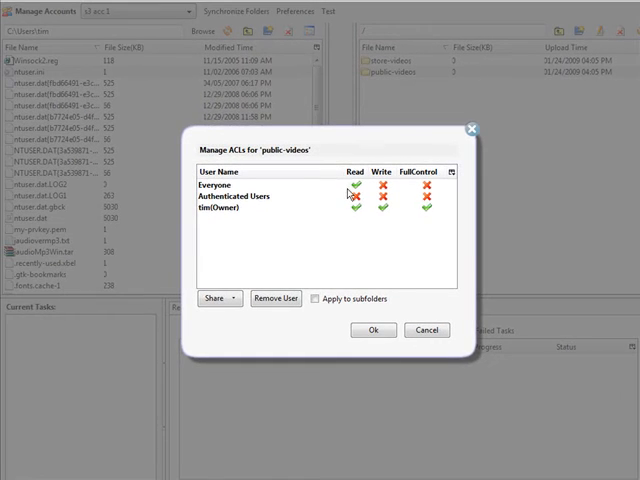
pyautogui.click(373, 330)
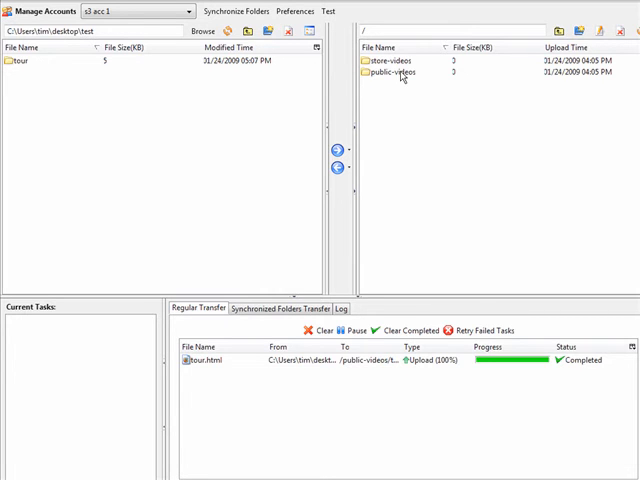
# Step: Open the public-videos bucket and select the local tour folder for upload
pyautogui.doubleClick(397, 72)
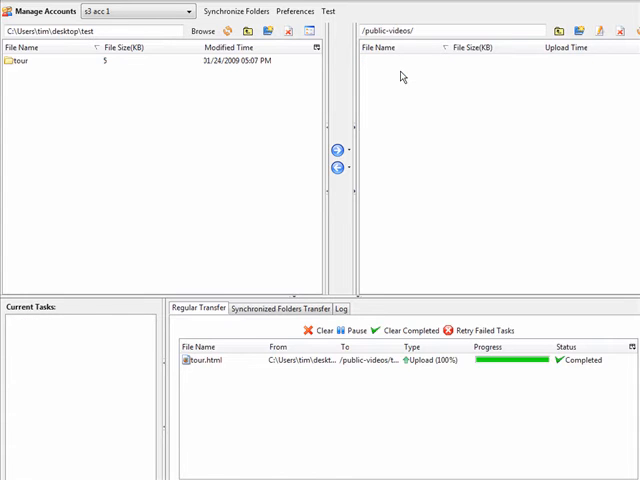
pyautogui.click(20, 61)
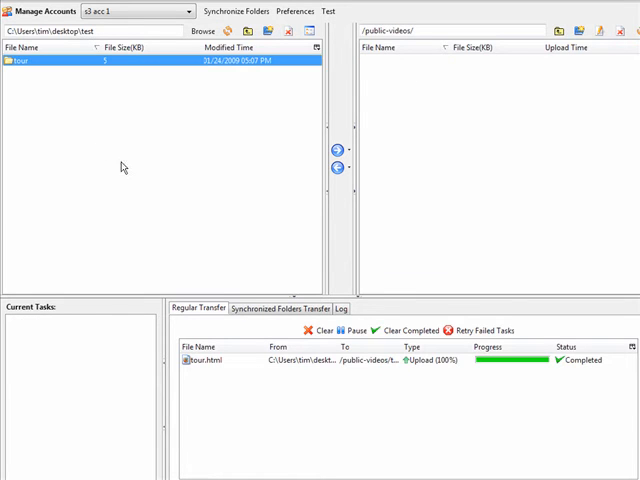
pyautogui.moveTo(30, 62)
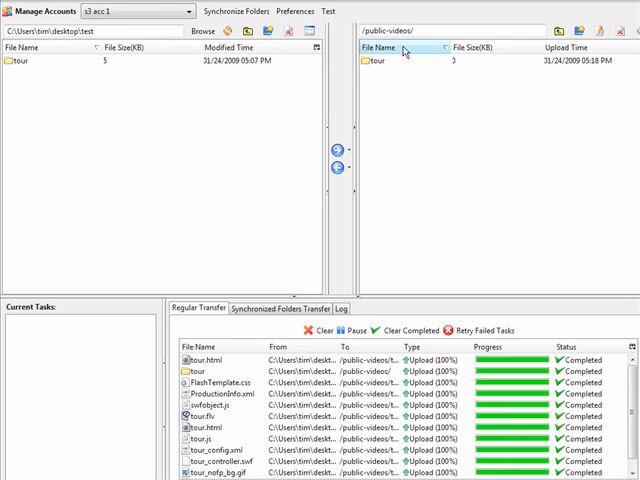
pyautogui.moveTo(577, 233)
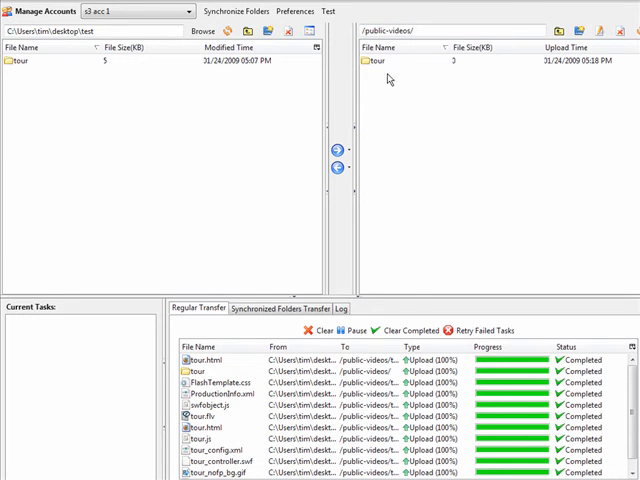
# Step: Review and apply access permissions on the uploaded tour folder
pyautogui.click(380, 61)
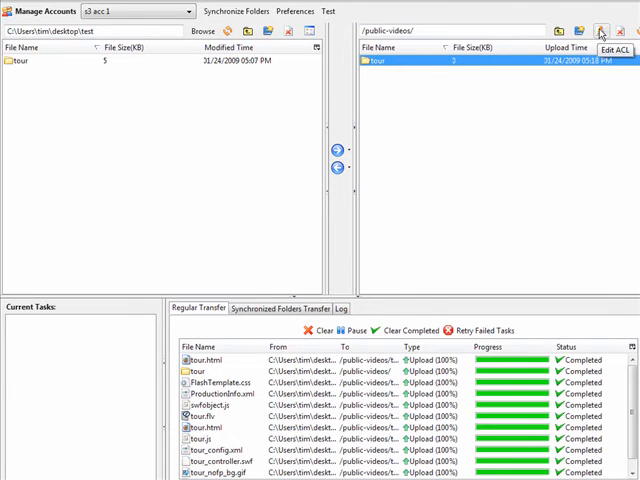
pyautogui.click(601, 31)
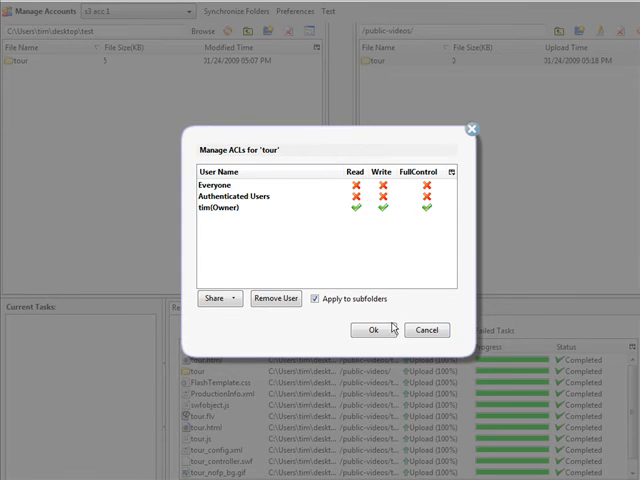
pyautogui.click(371, 330)
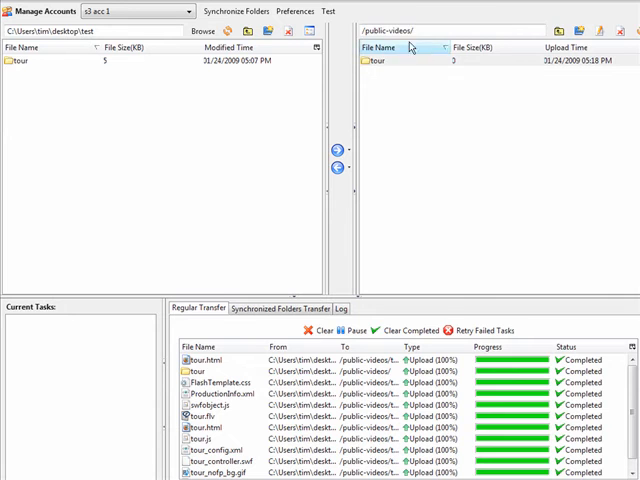
# Step: Give Everyone Read on public-videos, applied to all its subfolders
pyautogui.rightClick(378, 61)
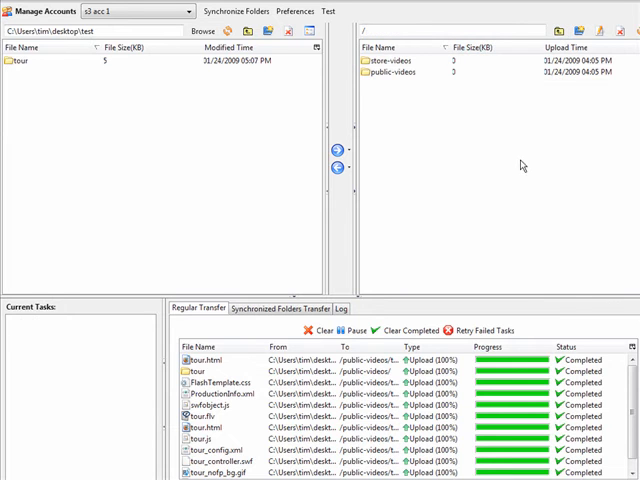
pyautogui.click(400, 72)
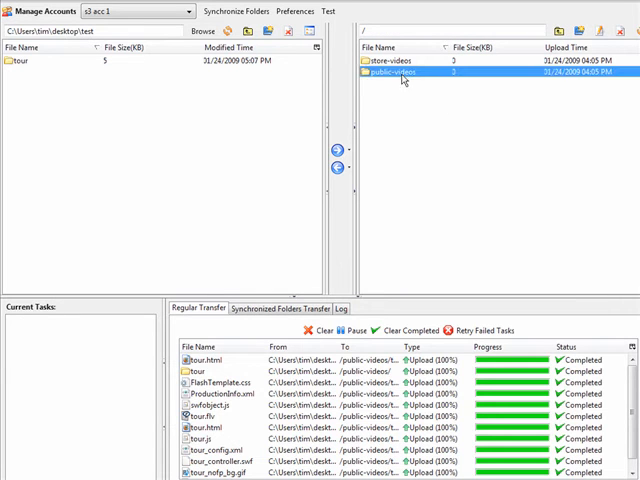
pyautogui.moveTo(453, 80)
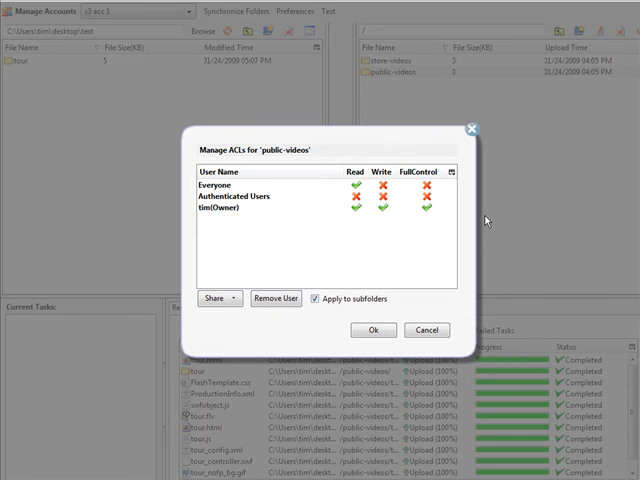
pyautogui.click(318, 298)
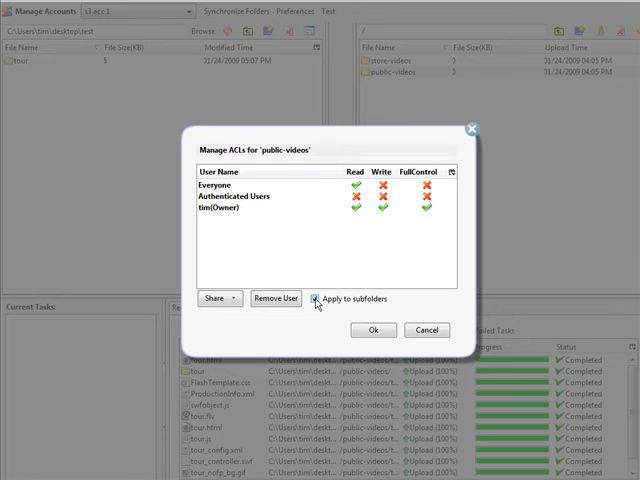
pyautogui.click(373, 330)
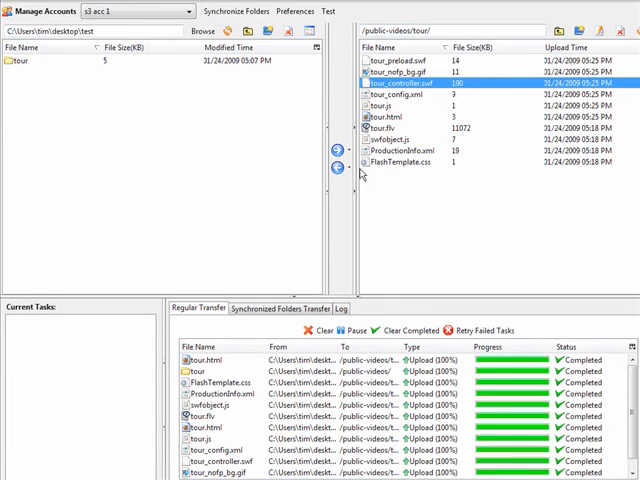
pyautogui.moveTo(472, 225)
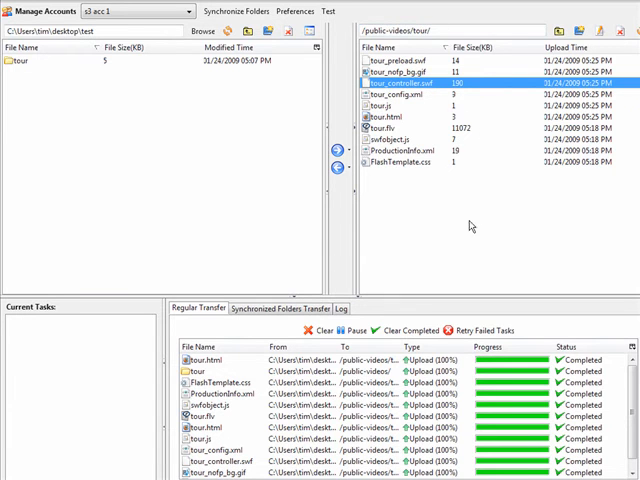
pyautogui.moveTo(475, 220)
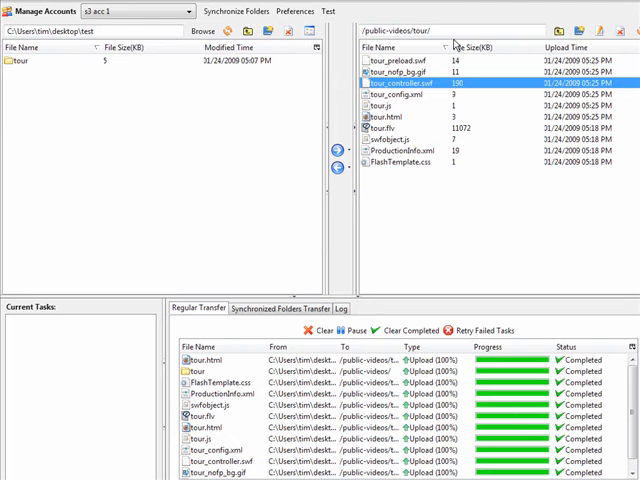
pyautogui.moveTo(452, 44)
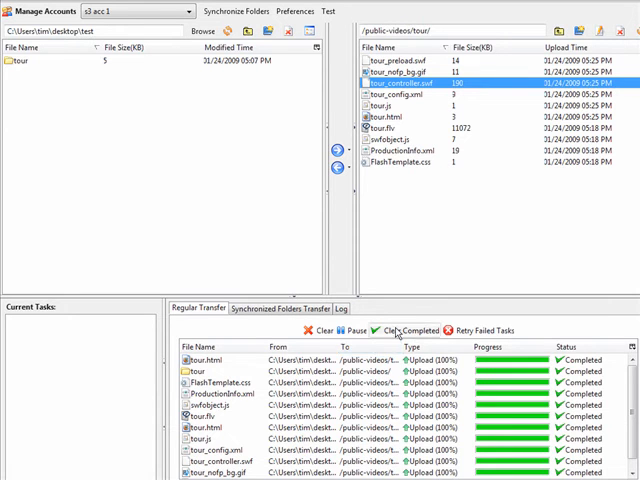
pyautogui.click(406, 330)
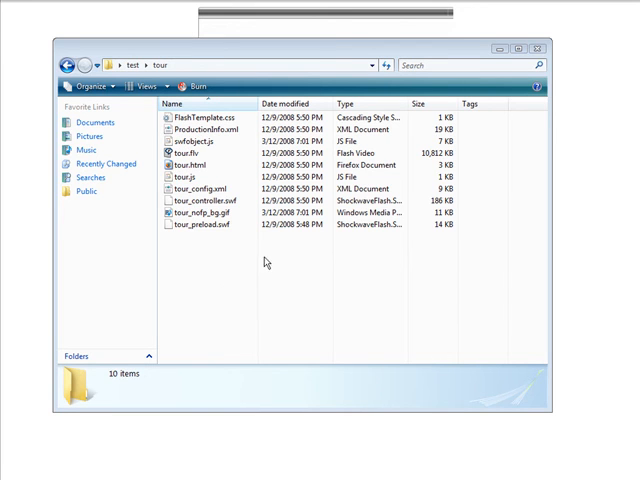
# Step: Select tour.html in the test tour folder and open it with Notepad
pyautogui.click(188, 166)
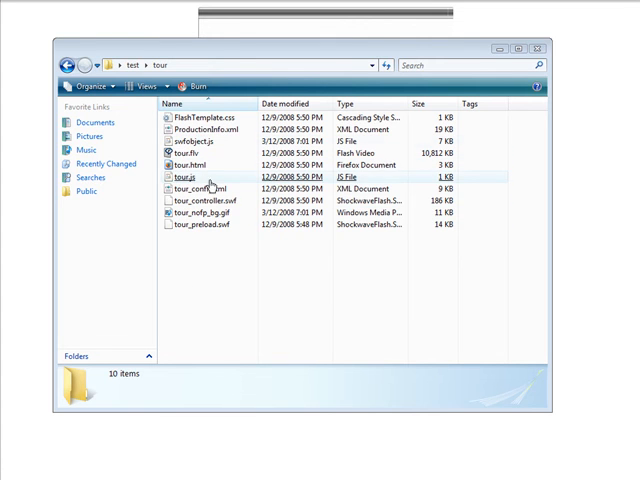
pyautogui.rightClick(191, 164)
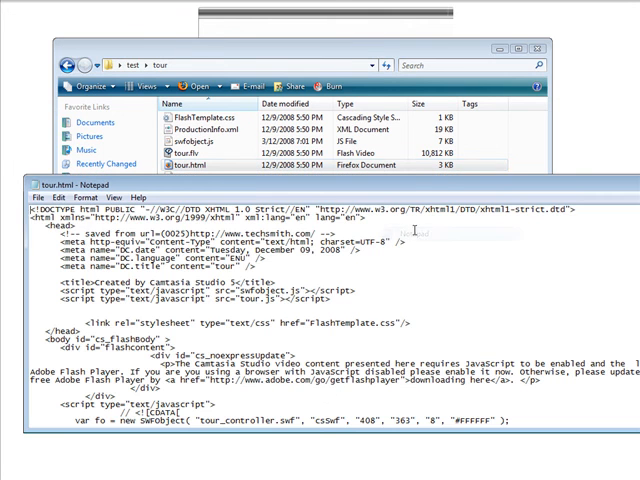
pyautogui.scroll(-3)
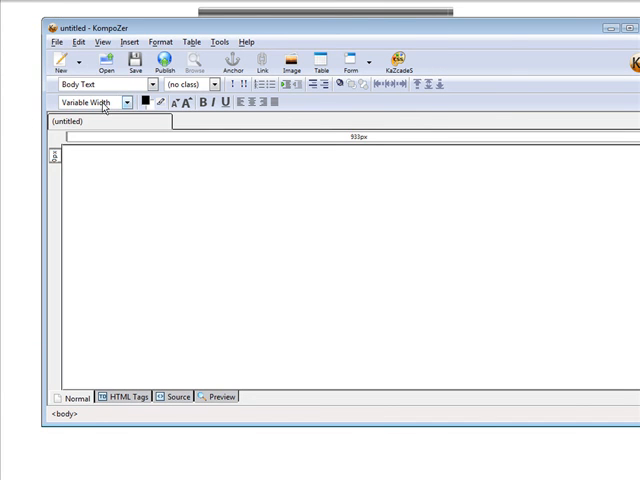
# Step: Switch the new page to Source view and select part of the tour_controller.swf name
pyautogui.click(176, 398)
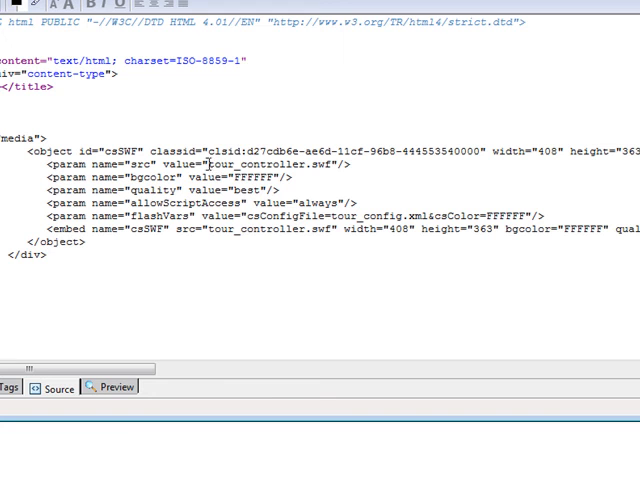
pyautogui.doubleClick(215, 165)
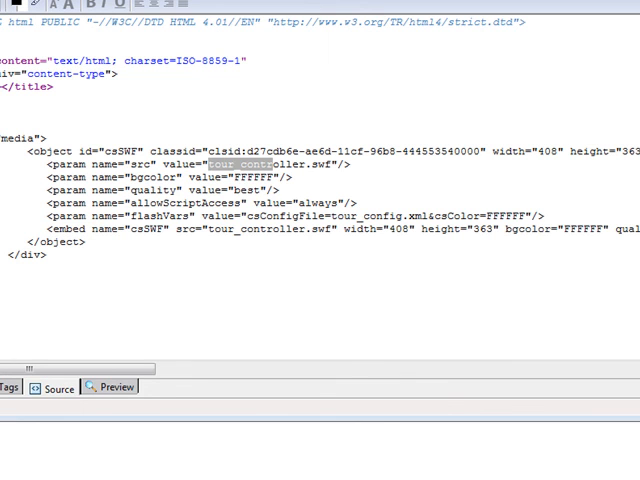
pyautogui.moveTo(280, 335)
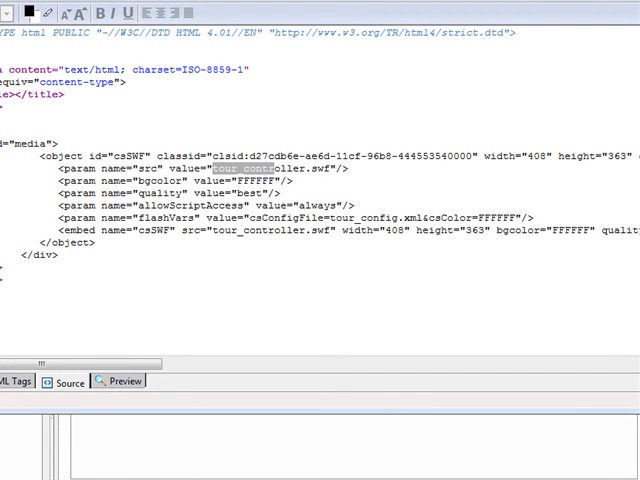
pyautogui.rightClick(130, 388)
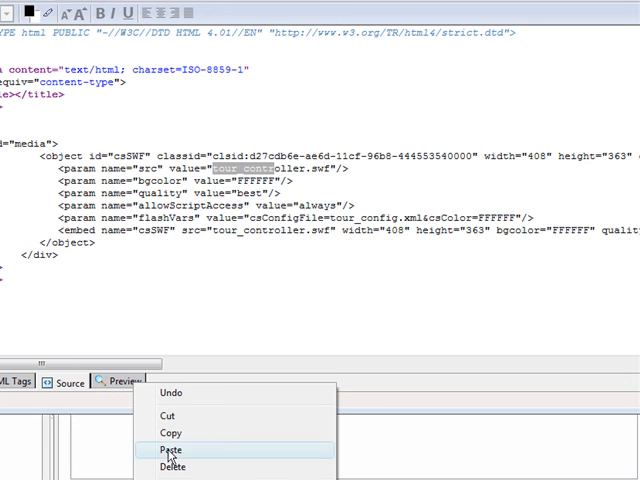
pyautogui.click(172, 450)
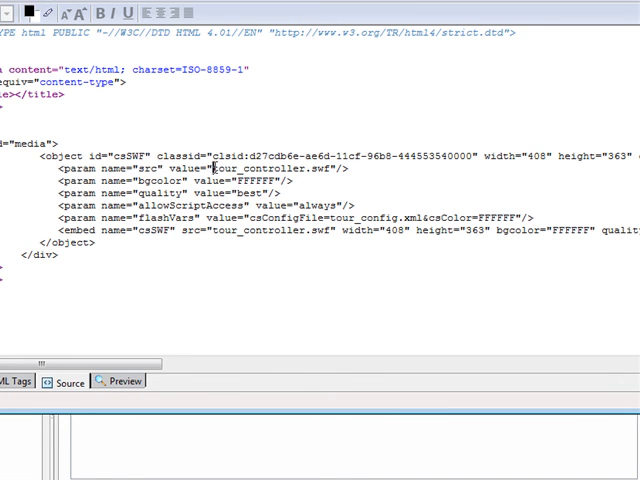
pyautogui.moveTo(385, 306)
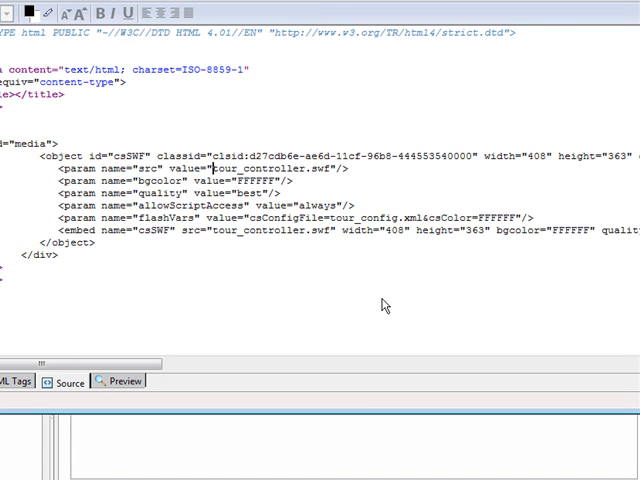
pyautogui.write('http://public-videos.s3.amazonaws.com/tour/')
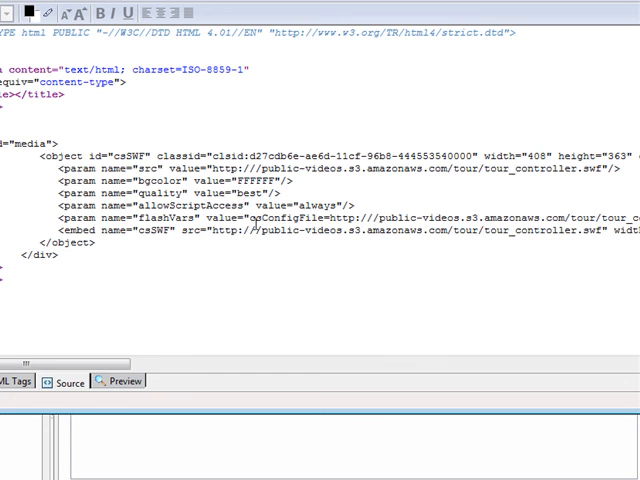
pyautogui.click(607, 233)
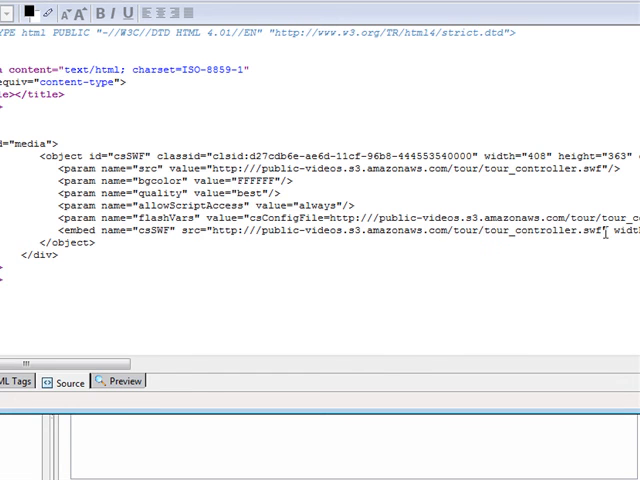
pyautogui.moveTo(250, 245)
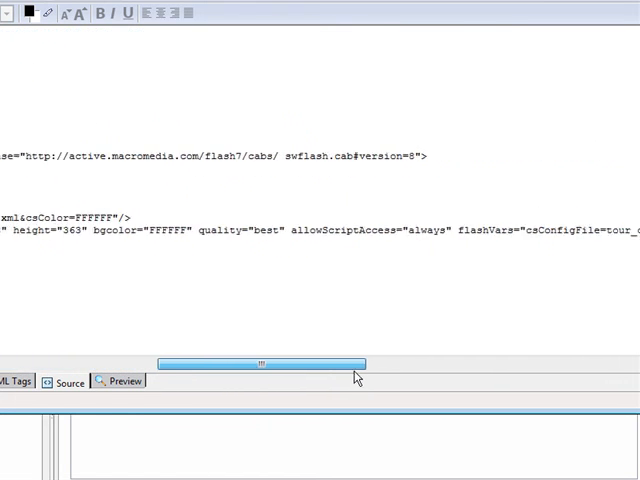
pyautogui.moveTo(262, 363); pyautogui.dragTo(345, 363)
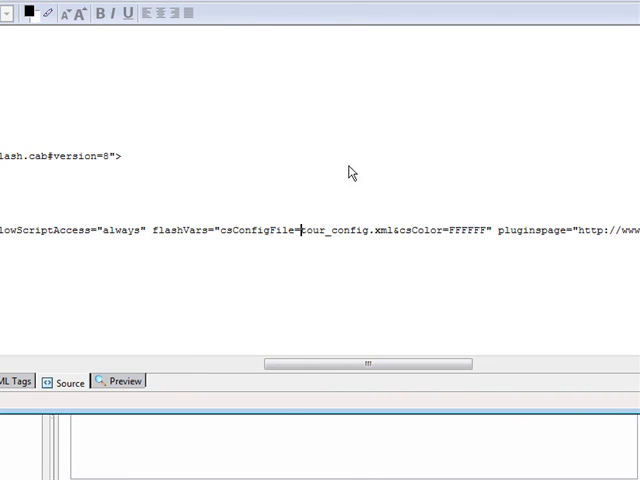
pyautogui.write('http://public-videos.s3.amazonaws.com/tour/')
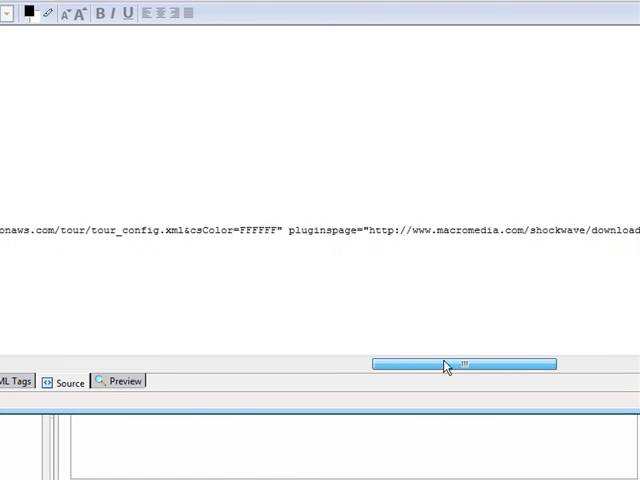
pyautogui.moveTo(447, 364); pyautogui.dragTo(552, 364)
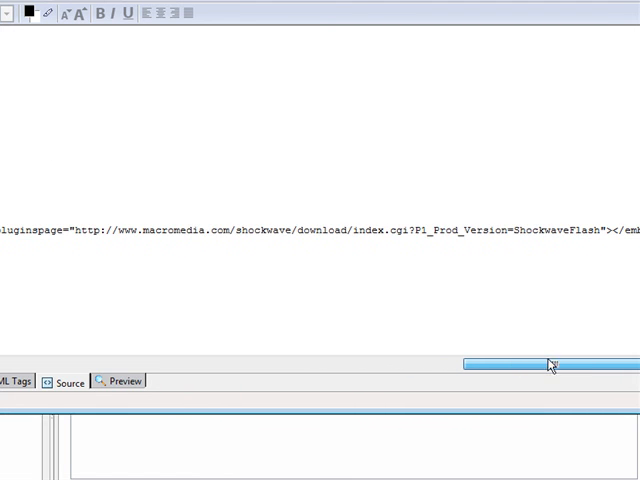
pyautogui.moveTo(550, 364); pyautogui.dragTo(370, 364)
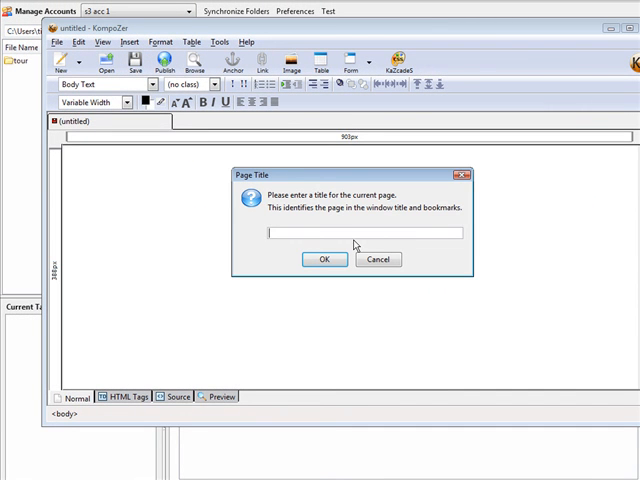
# Step: Enter 'testingembed' as the page title and confirm saving testingembed.html
pyautogui.write('test')
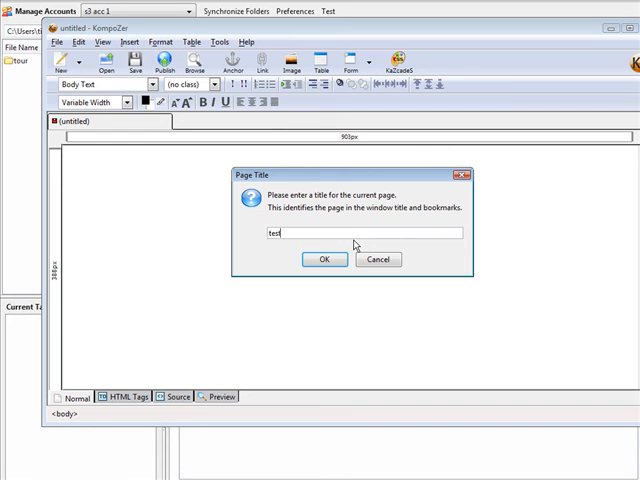
pyautogui.write('ingembe')
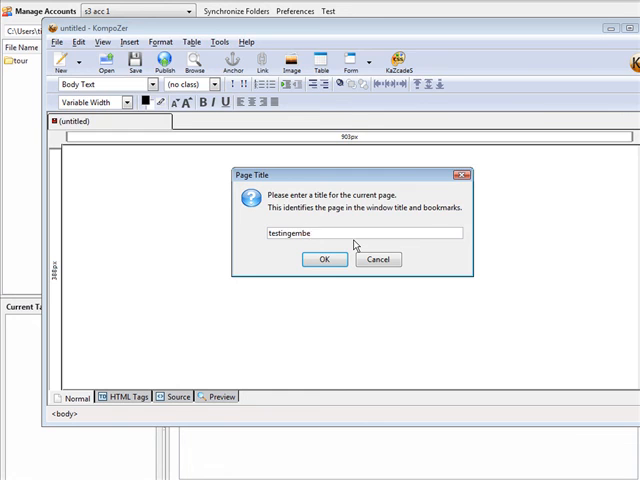
pyautogui.click(323, 259)
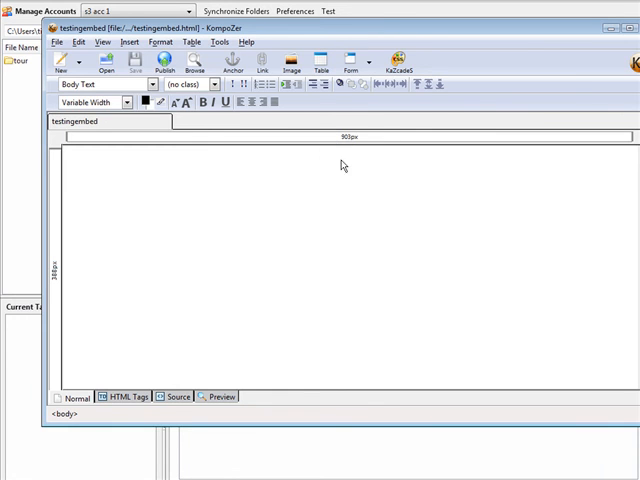